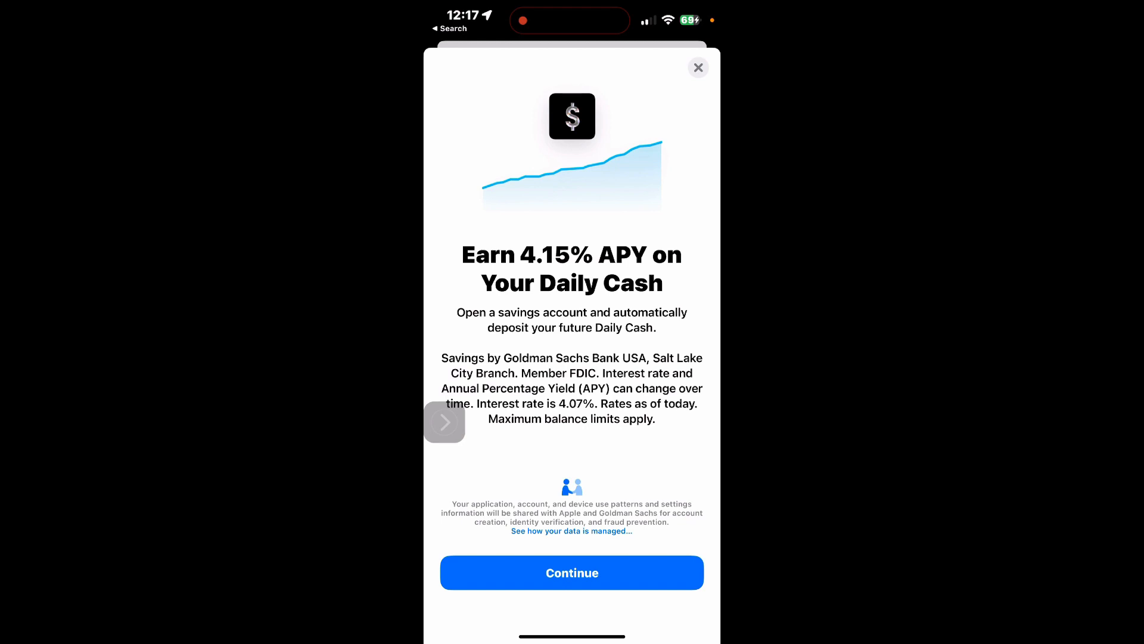
Search Settings for 'wallet' and bring up the Apple Card overview showing the $125.69 balance.
{"action": "left_click", "coordinate": [572, 572]}
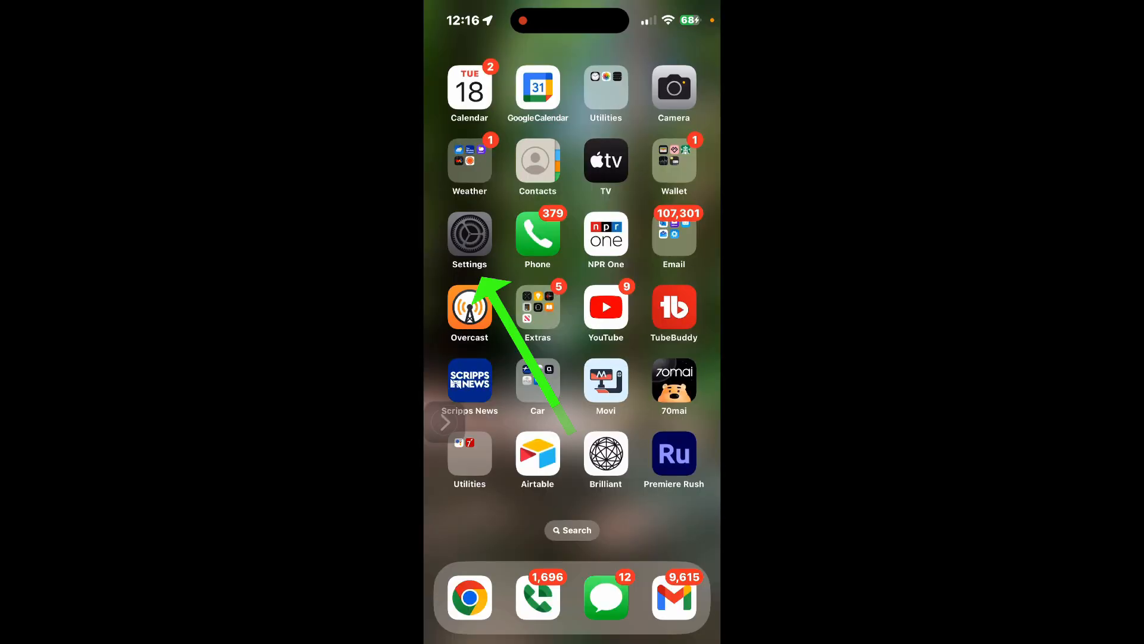
{"action": "left_click", "coordinate": [470, 236]}
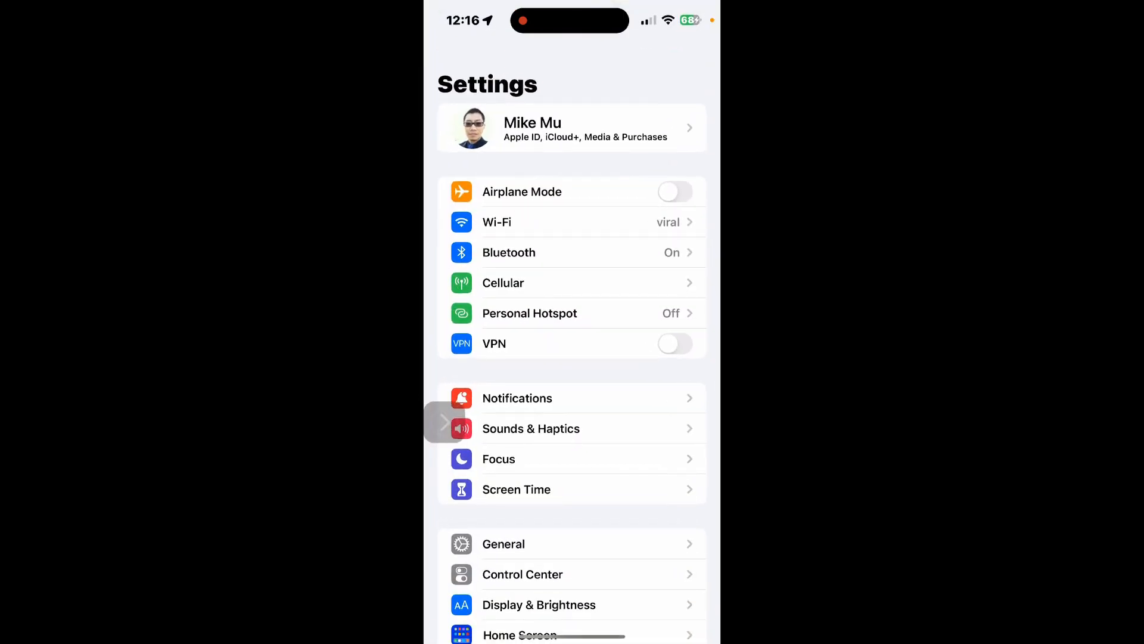
{"action": "left_click", "coordinate": [503, 543]}
{"action": "type", "text": "wallet"}
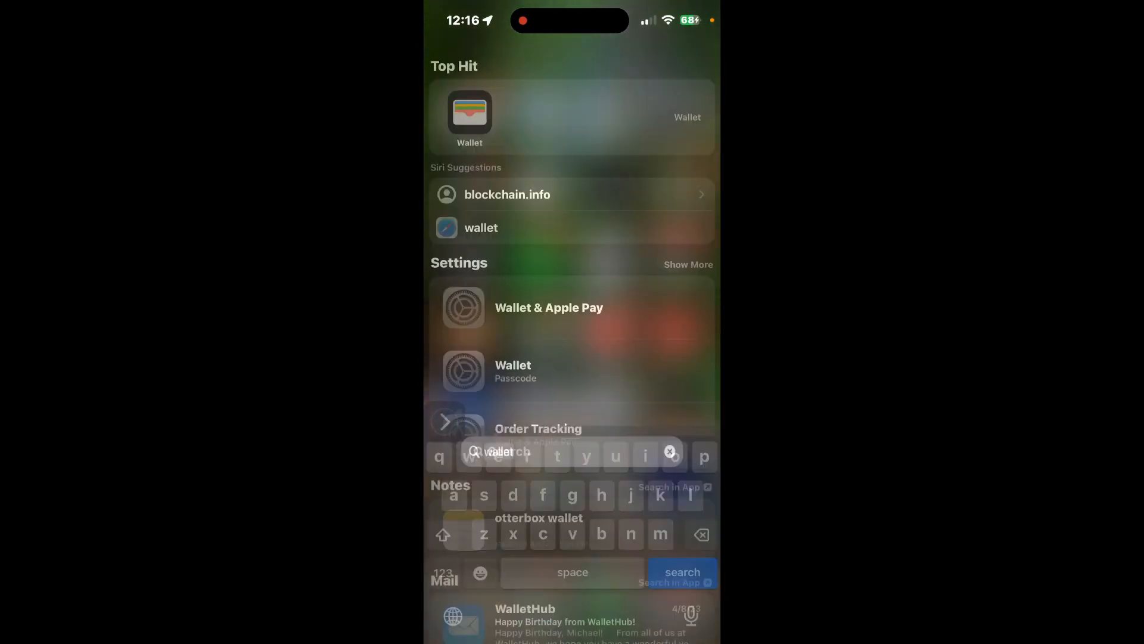
{"action": "left_click", "coordinate": [469, 117]}
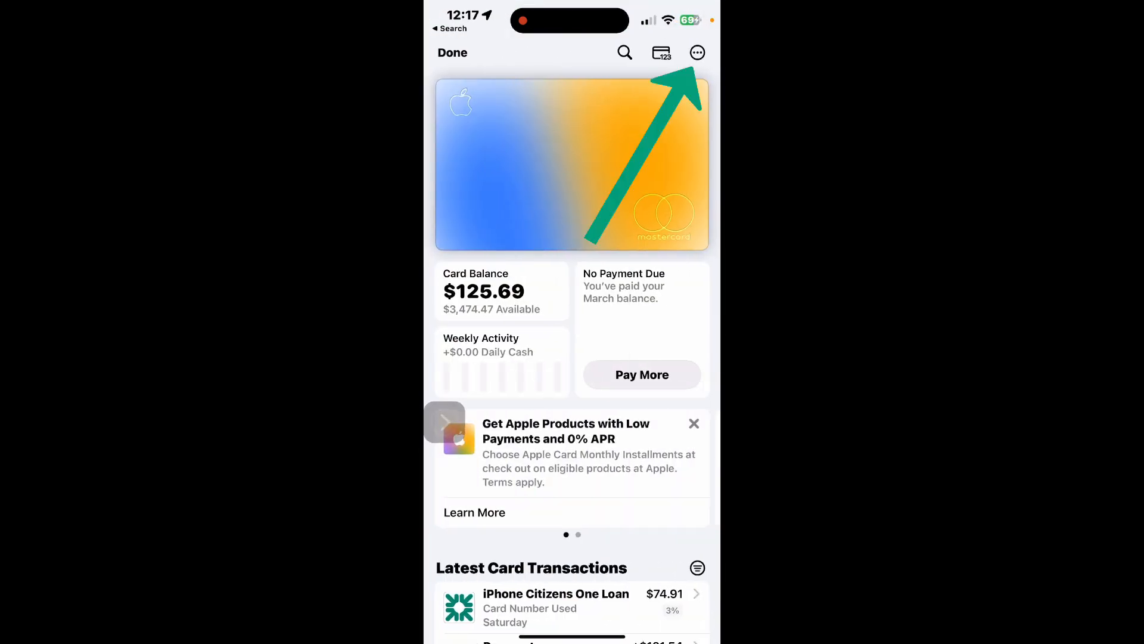
From the card's options choose Daily Cash, accept the savings offer and continue to the Confirm Your Info SSN screen.
{"action": "left_click", "coordinate": [696, 51]}
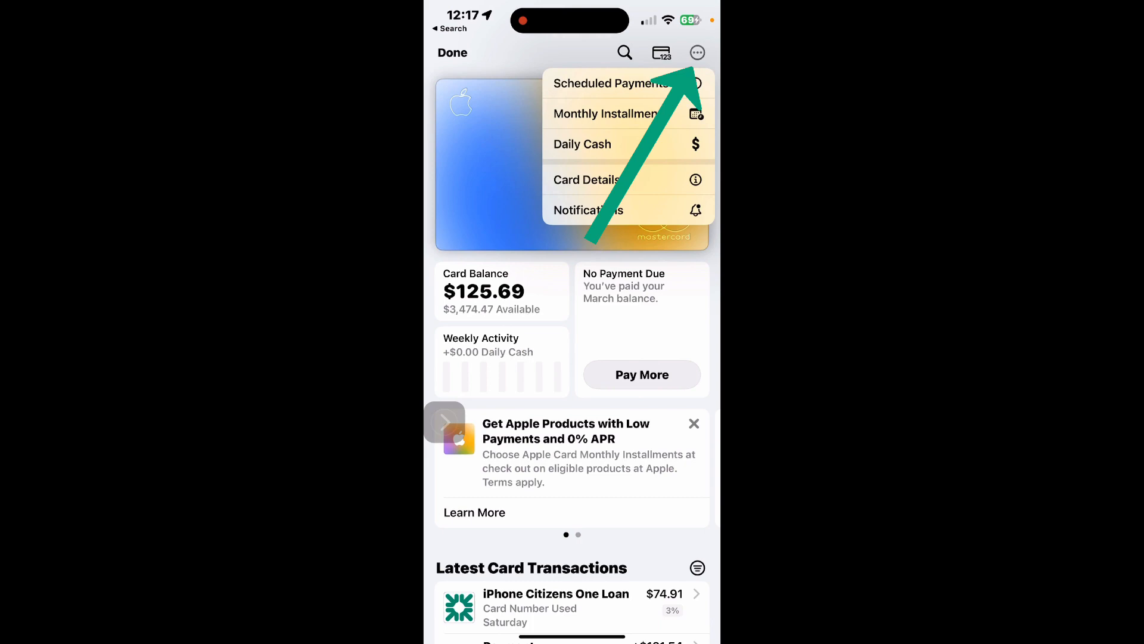
{"action": "left_click", "coordinate": [583, 144]}
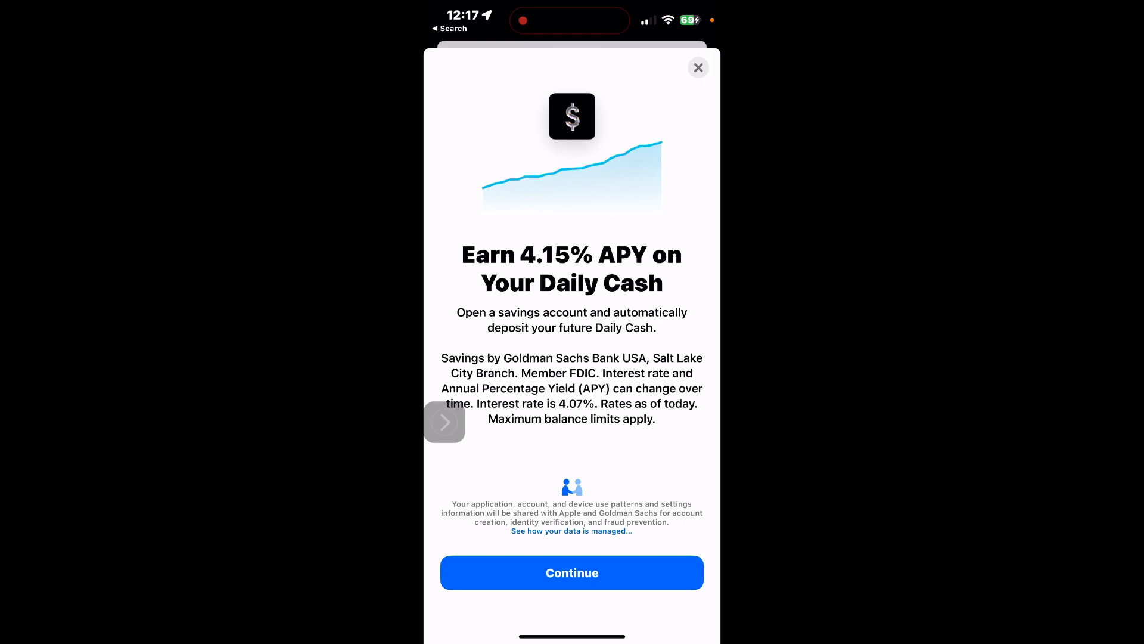
{"action": "left_click", "coordinate": [572, 572]}
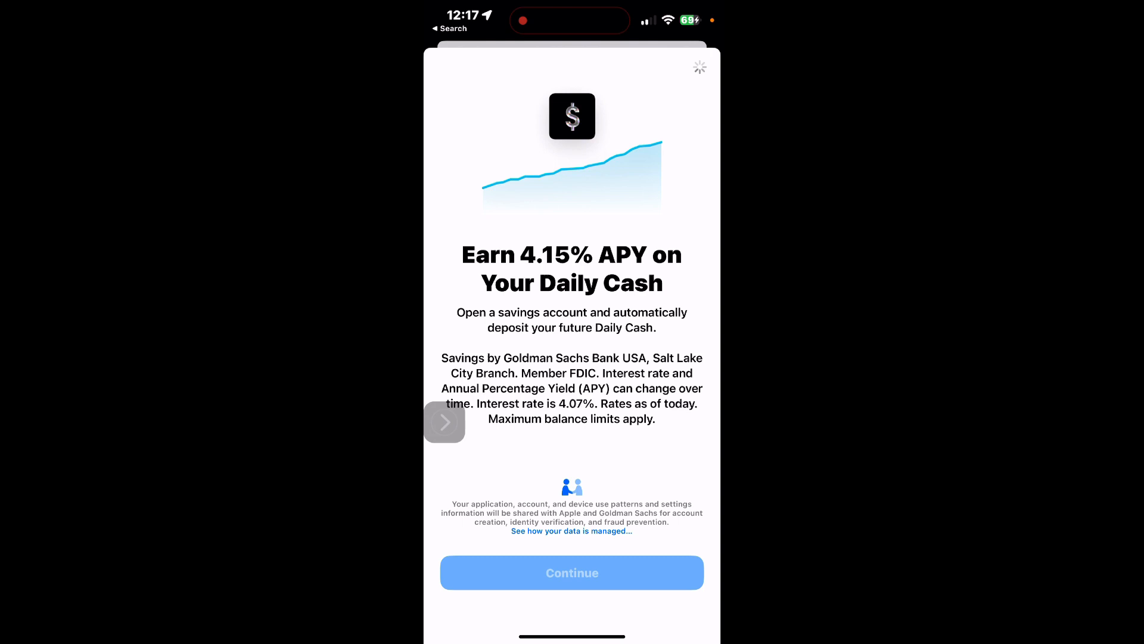
{"action": "left_click", "coordinate": [571, 572]}
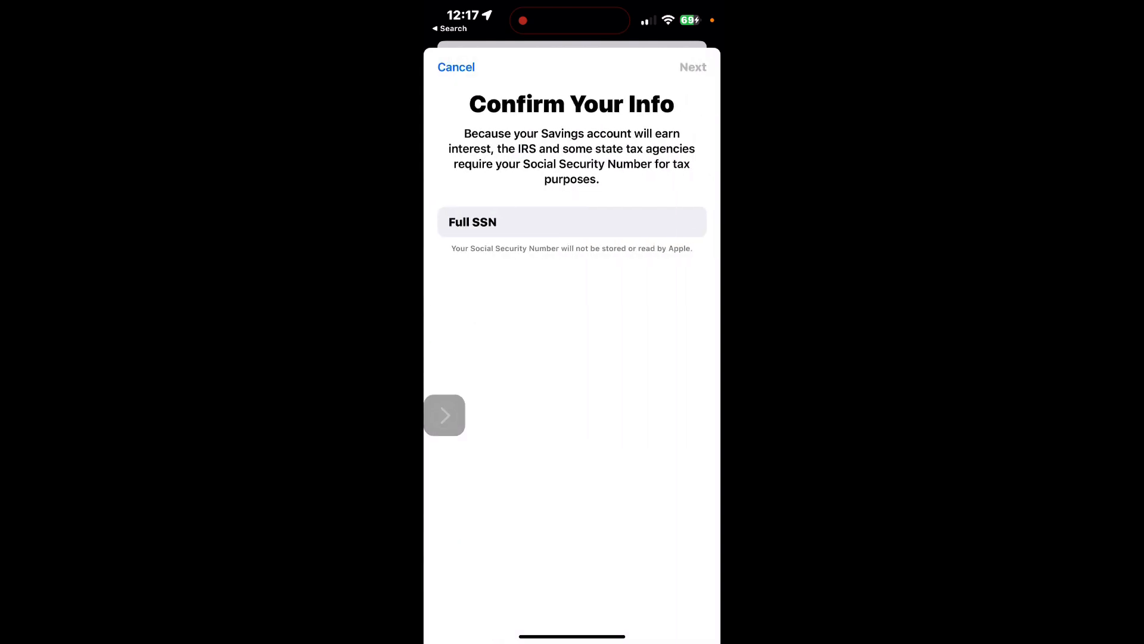